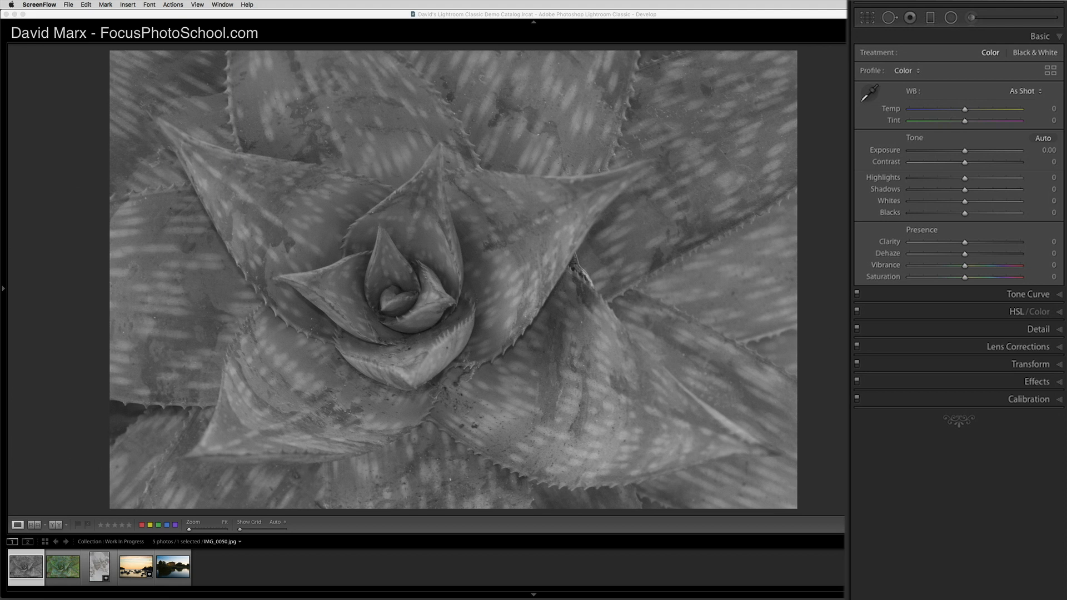
{"action": "mouse_move", "coordinate": [976, 207]}
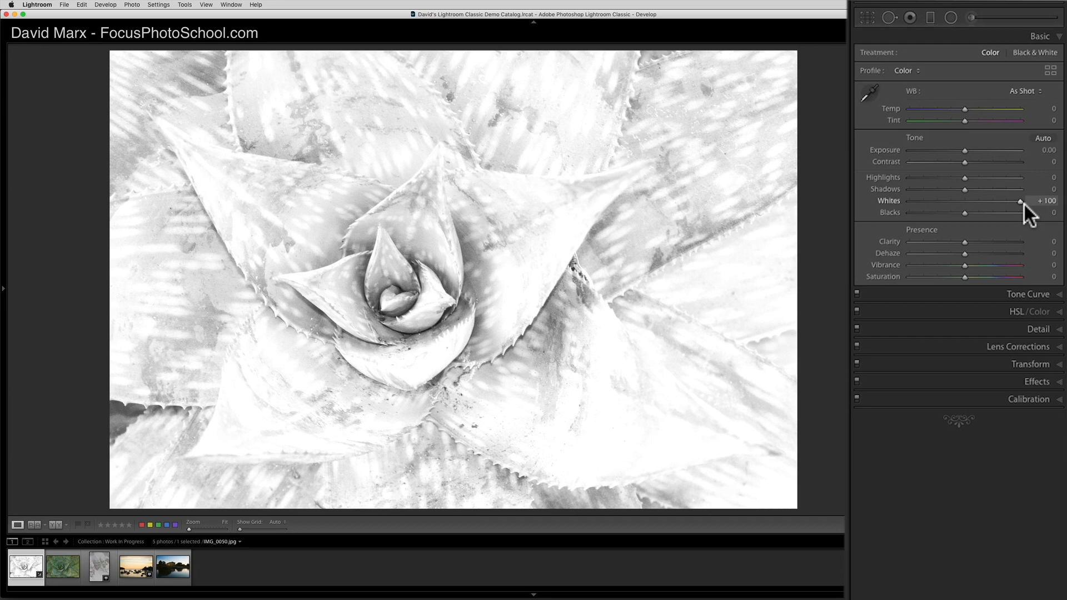
{"action": "mouse_move", "coordinate": [1031, 213]}
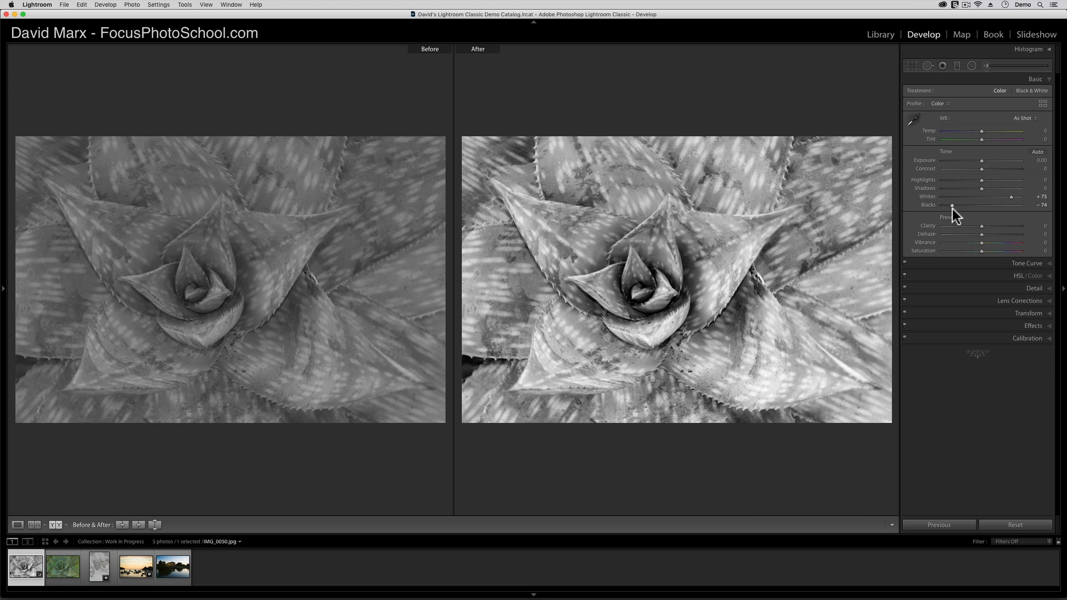
{"action": "mouse_move", "coordinate": [611, 274]}
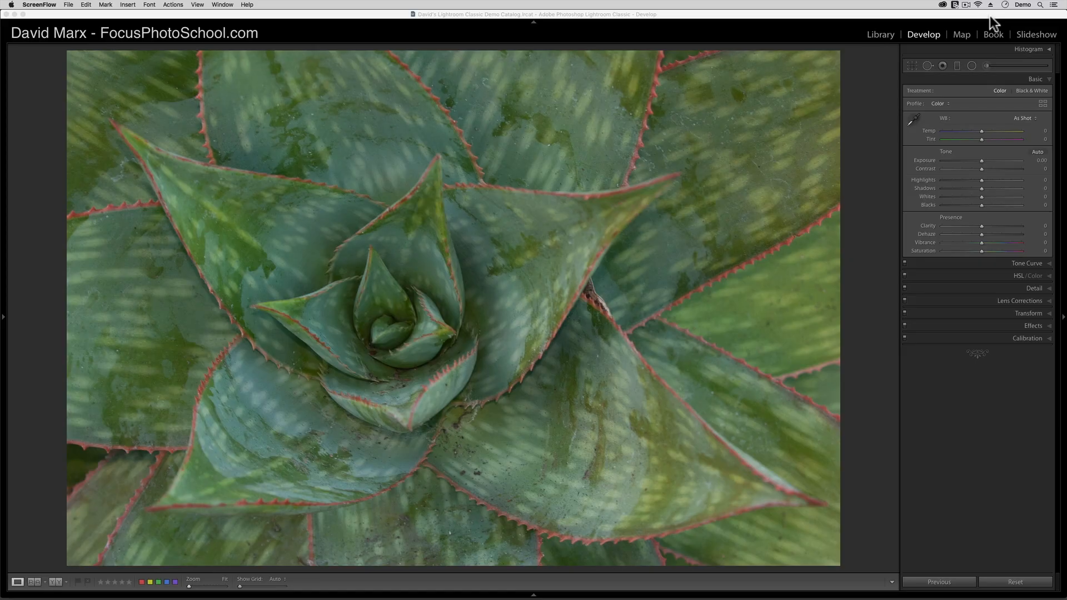
{"action": "mouse_move", "coordinate": [1054, 186]}
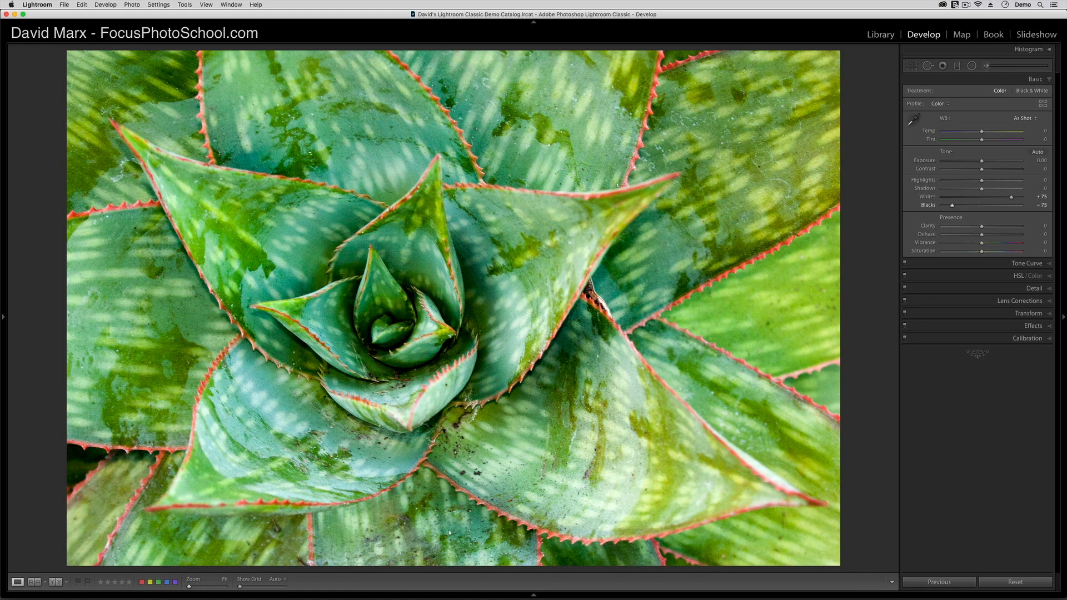
- Select the black-and-white agave photo and expand its Histogram panel
{"action": "left_click", "coordinate": [1031, 90]}
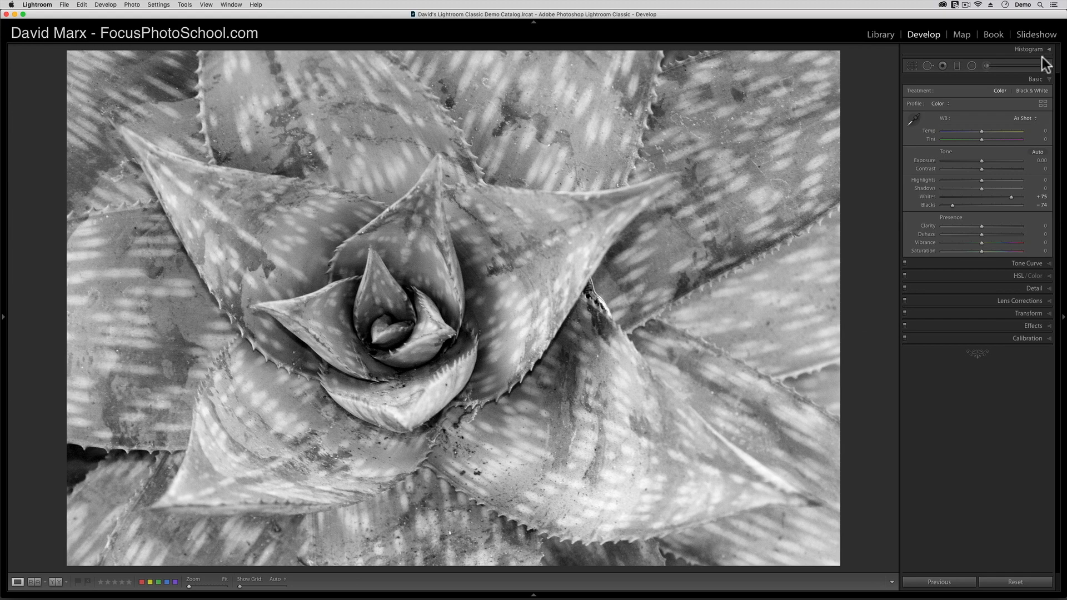
{"action": "left_click", "coordinate": [1050, 49]}
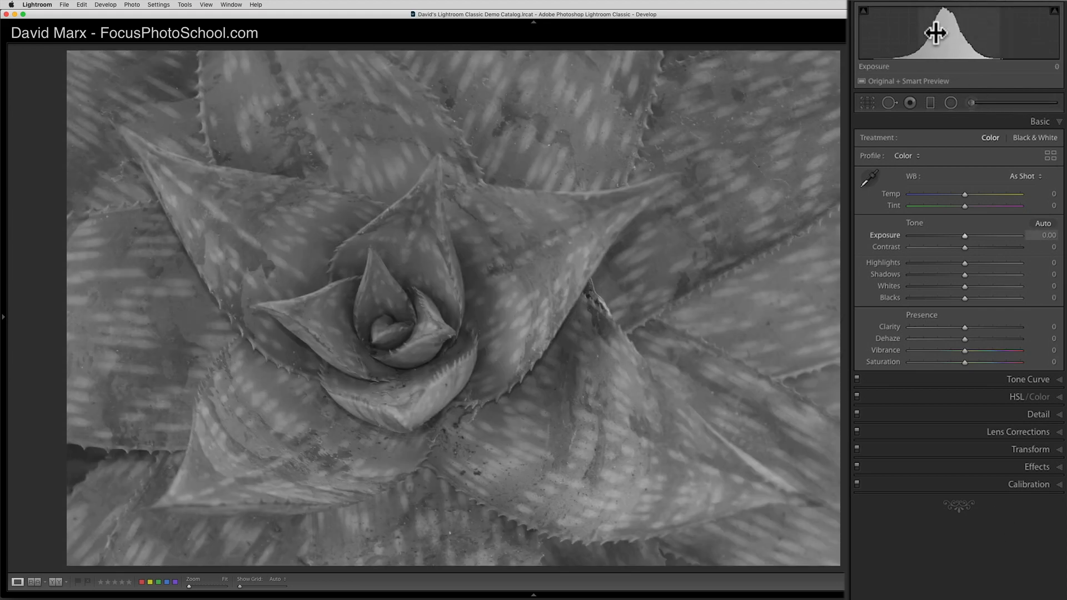
{"action": "mouse_move", "coordinate": [980, 92]}
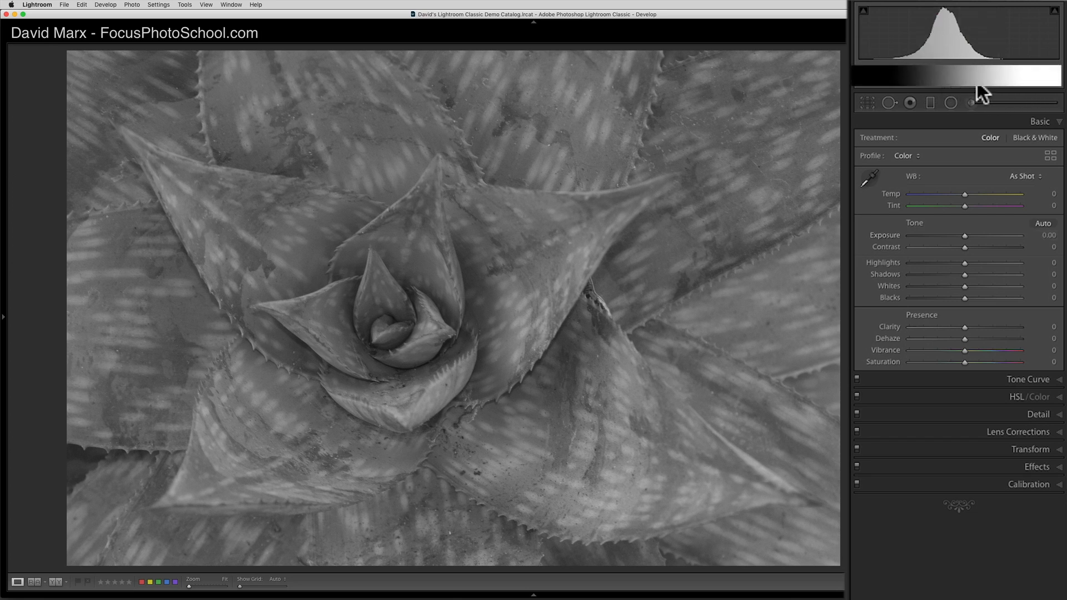
{"action": "mouse_move", "coordinate": [1001, 94]}
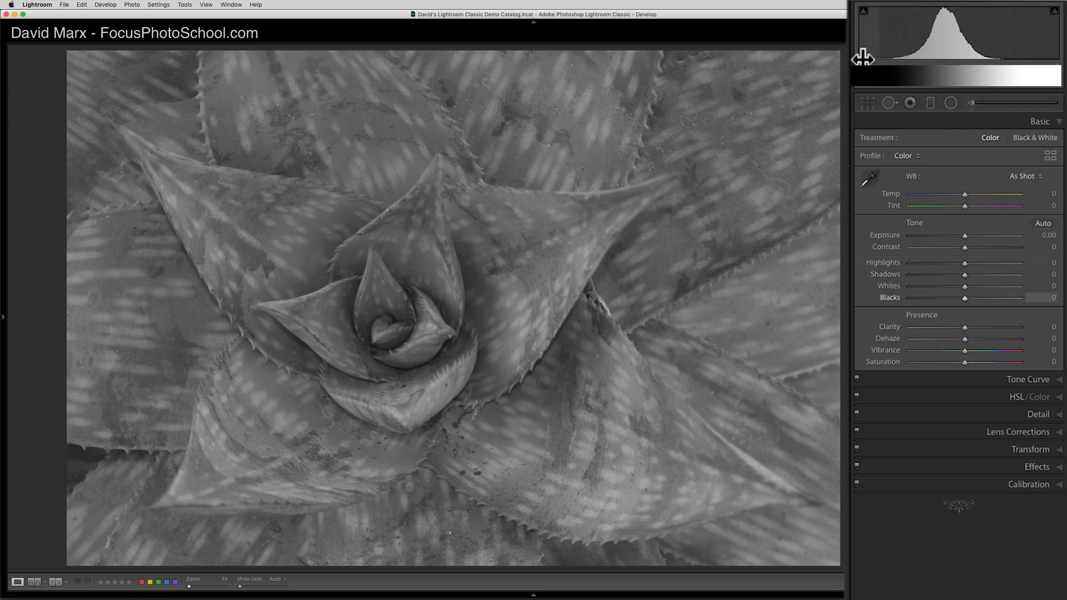
{"action": "mouse_move", "coordinate": [1051, 197]}
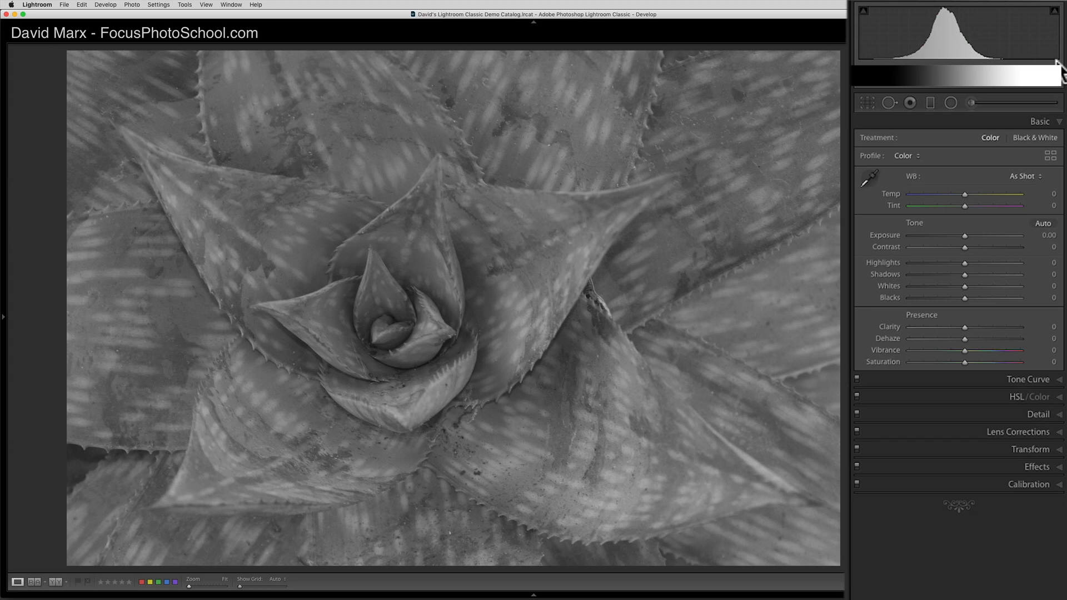
{"action": "mouse_move", "coordinate": [1057, 70]}
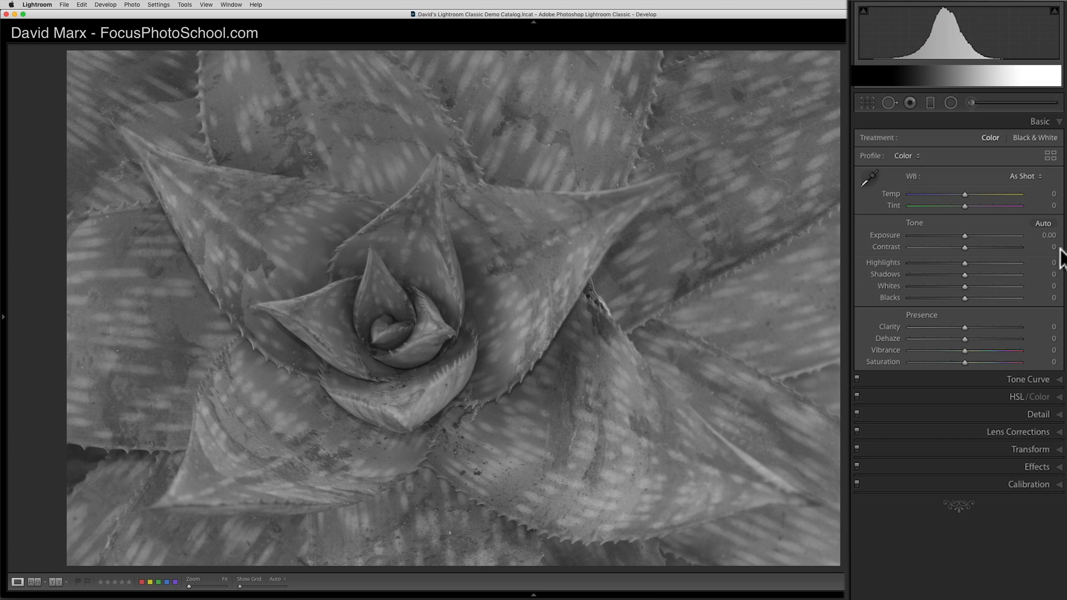
{"action": "mouse_move", "coordinate": [966, 306]}
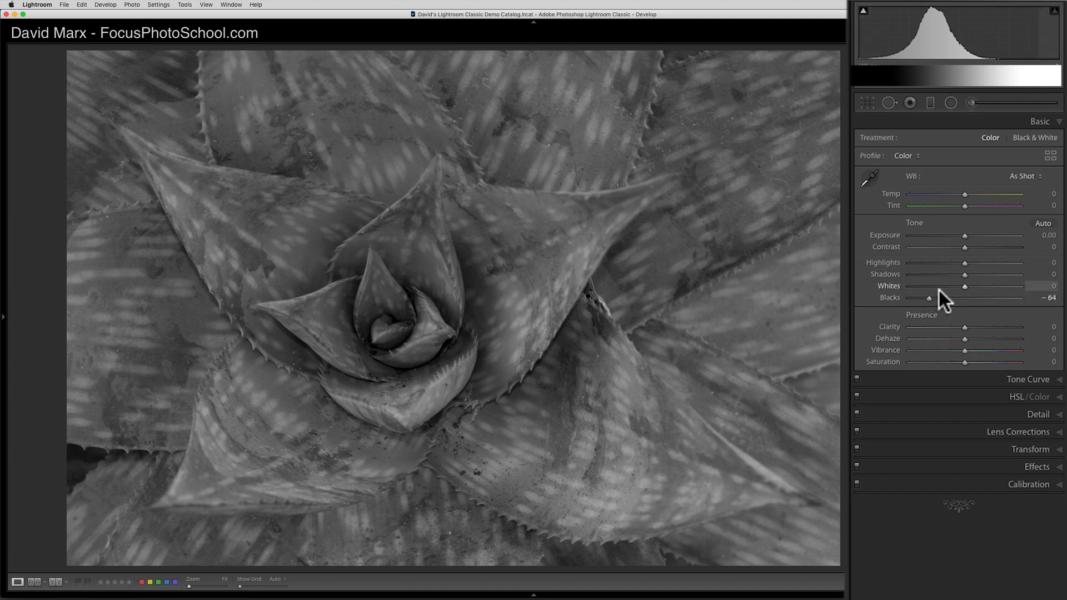
{"action": "mouse_move", "coordinate": [967, 298]}
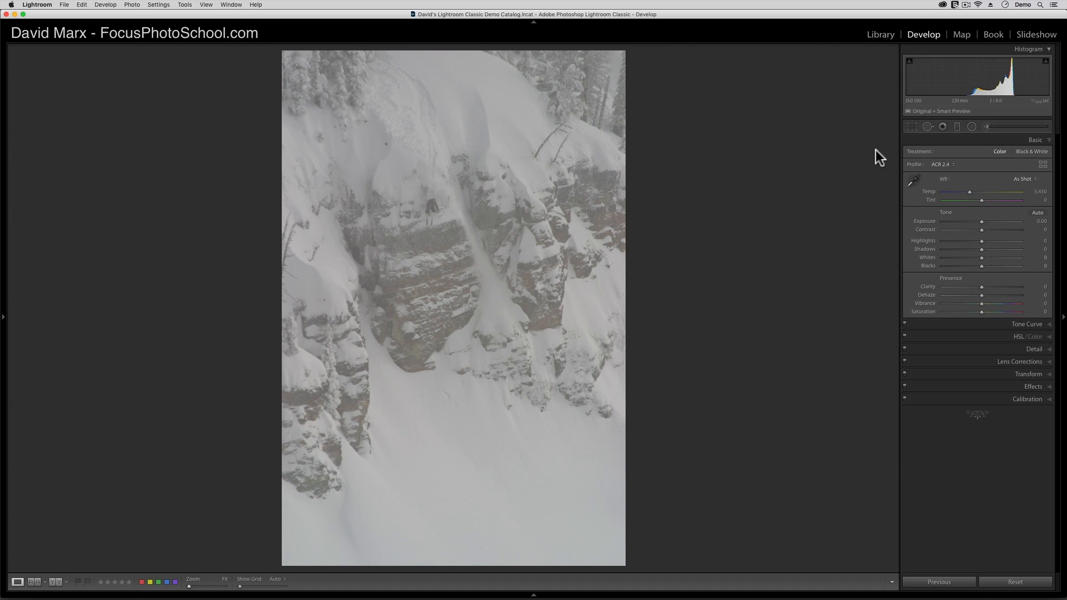
{"action": "mouse_move", "coordinate": [1022, 269]}
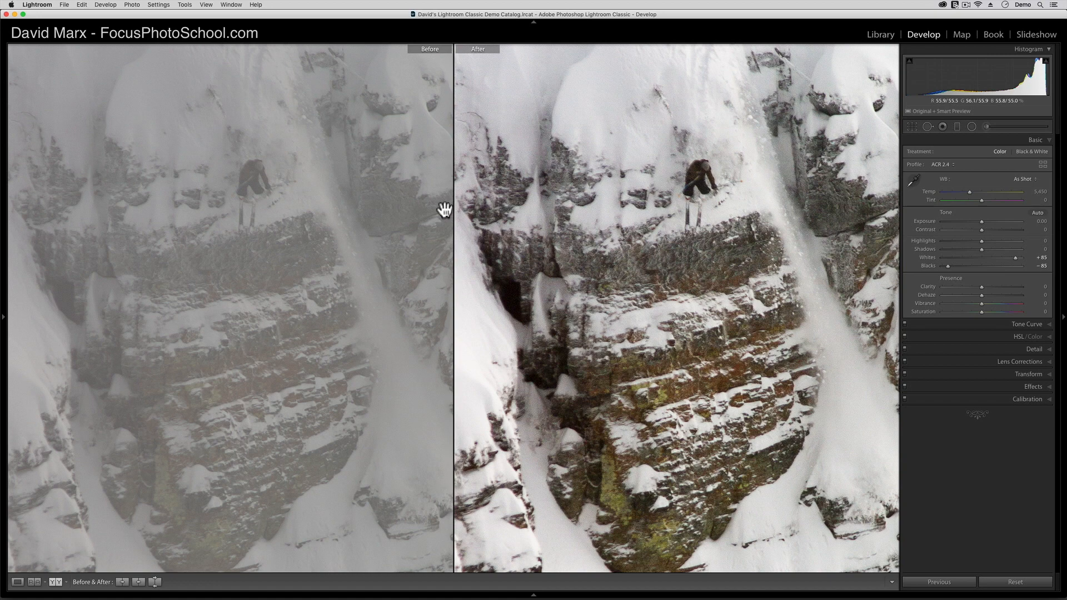
{"action": "mouse_move", "coordinate": [341, 158]}
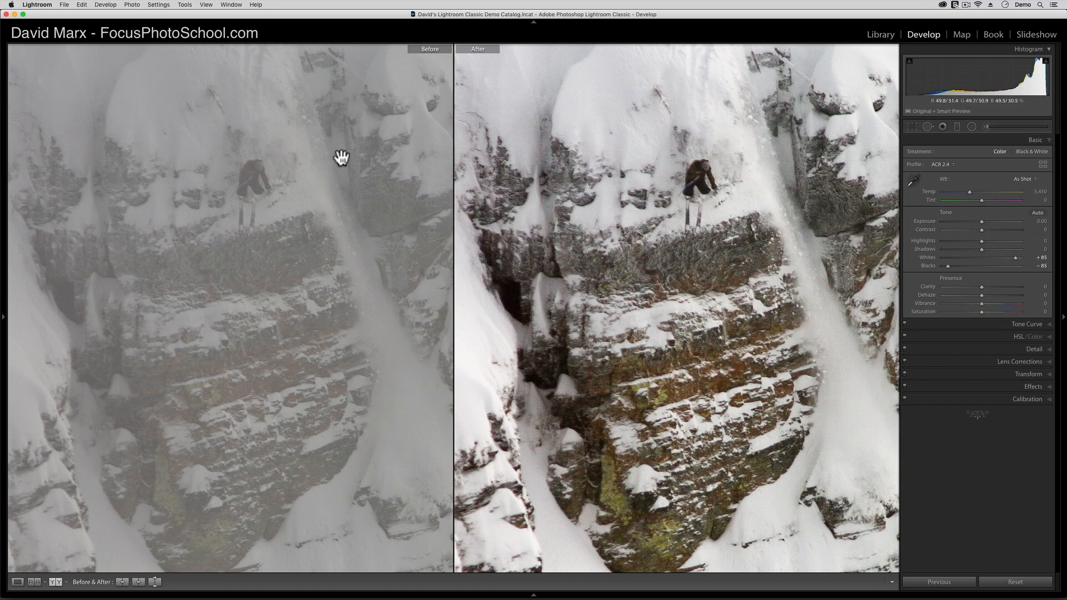
{"action": "mouse_move", "coordinate": [283, 189]}
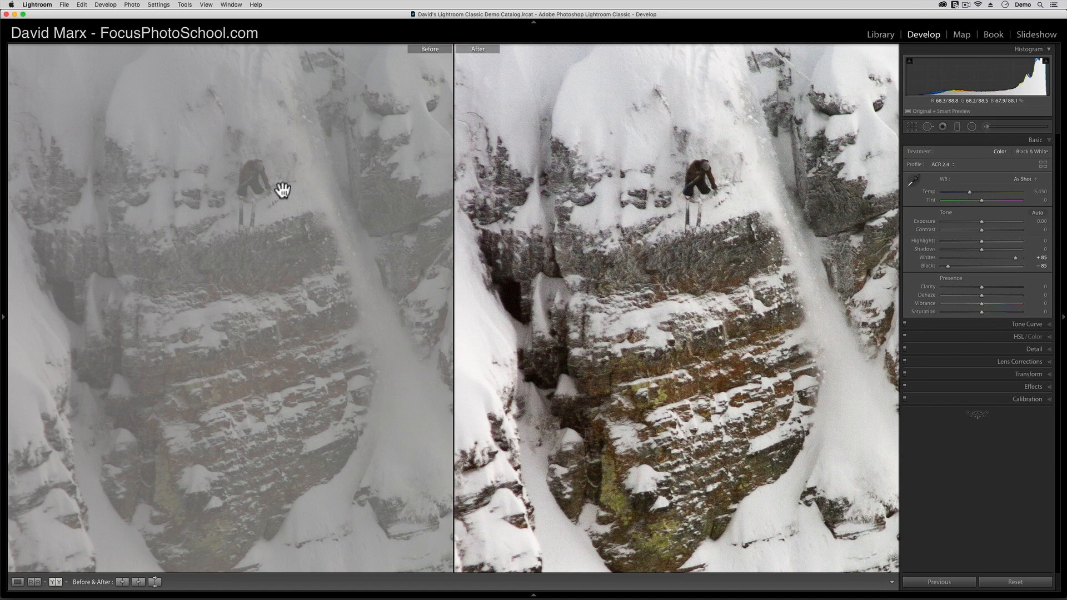
{"action": "mouse_move", "coordinate": [419, 230]}
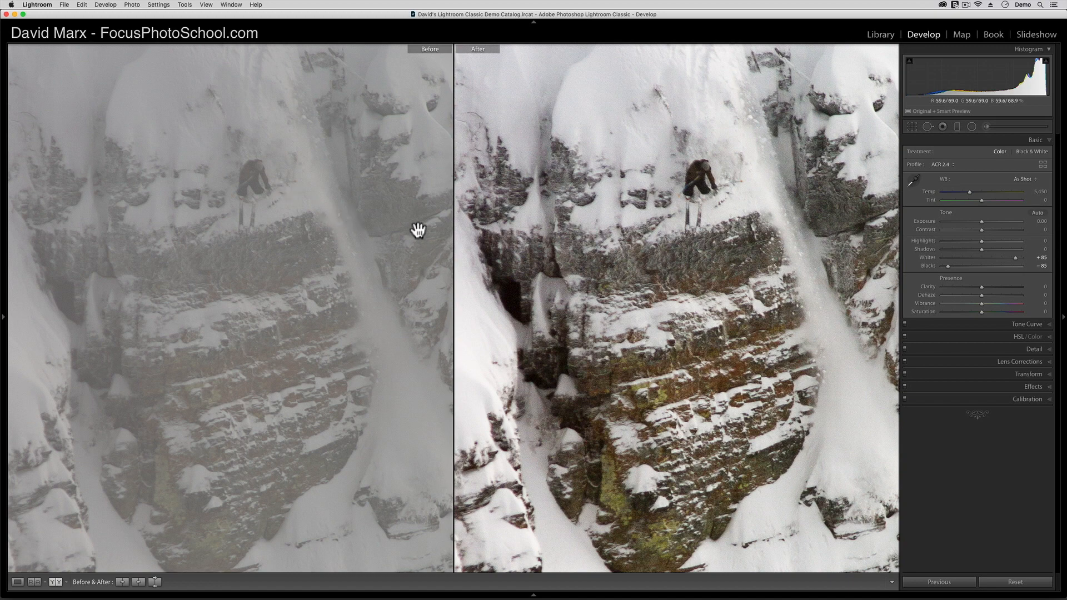
{"action": "mouse_move", "coordinate": [564, 247]}
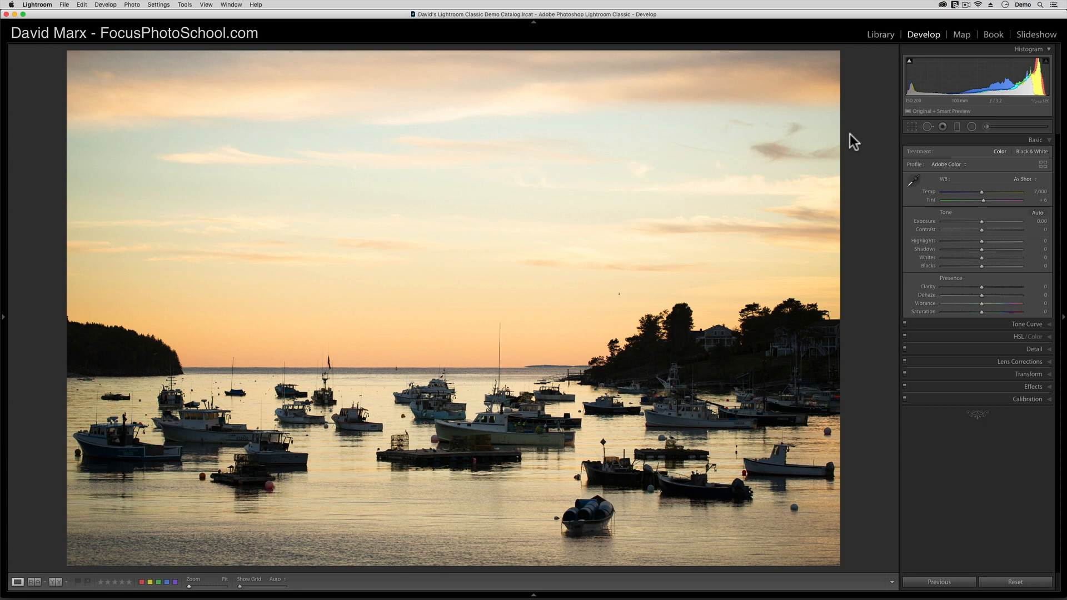
{"action": "mouse_move", "coordinate": [934, 264]}
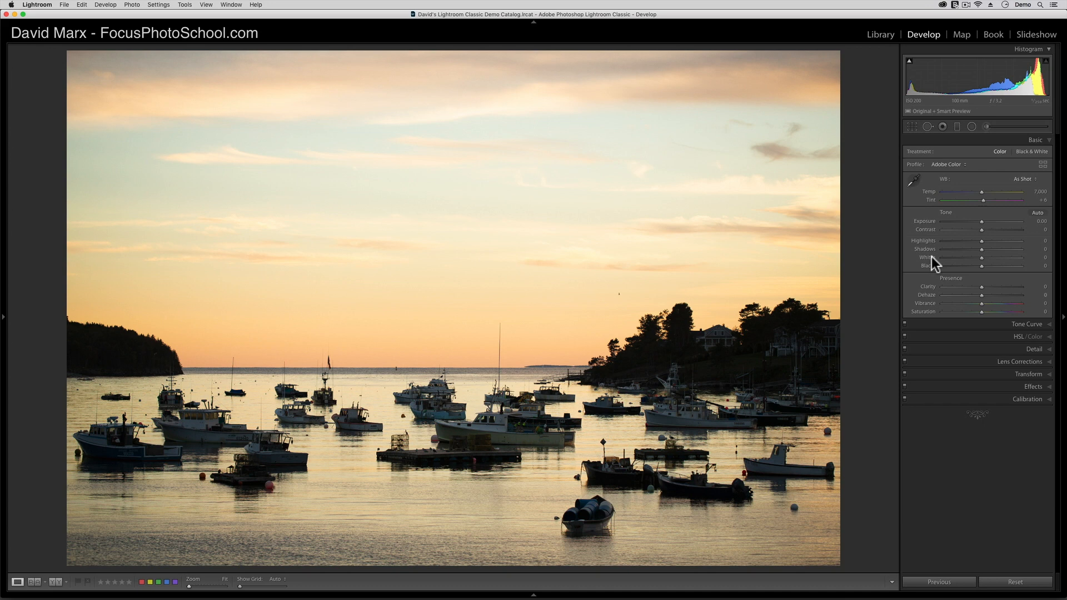
{"action": "mouse_move", "coordinate": [983, 264]}
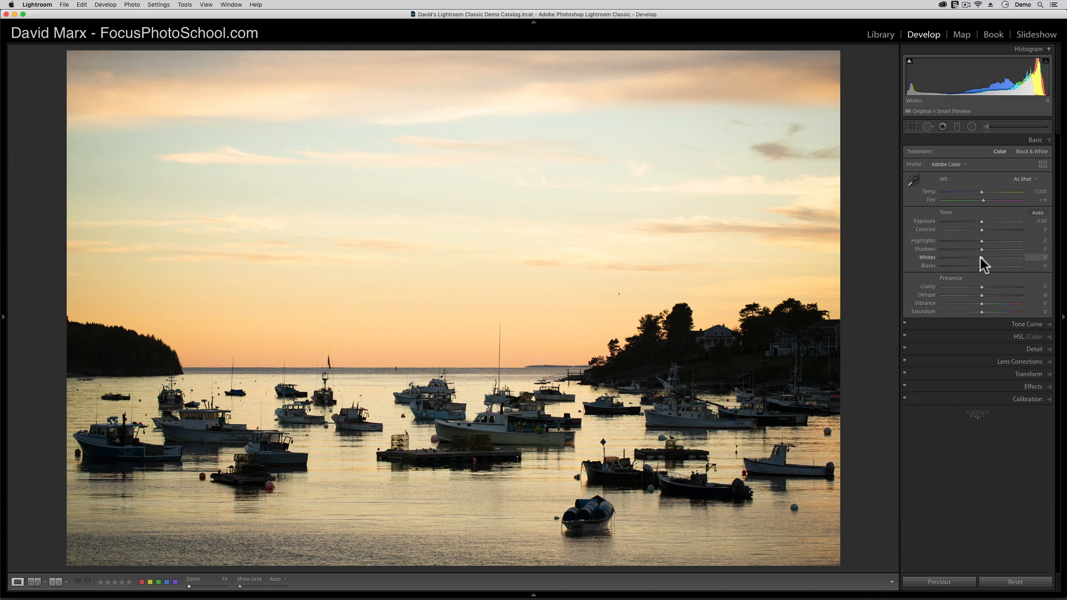
{"action": "mouse_move", "coordinate": [984, 266]}
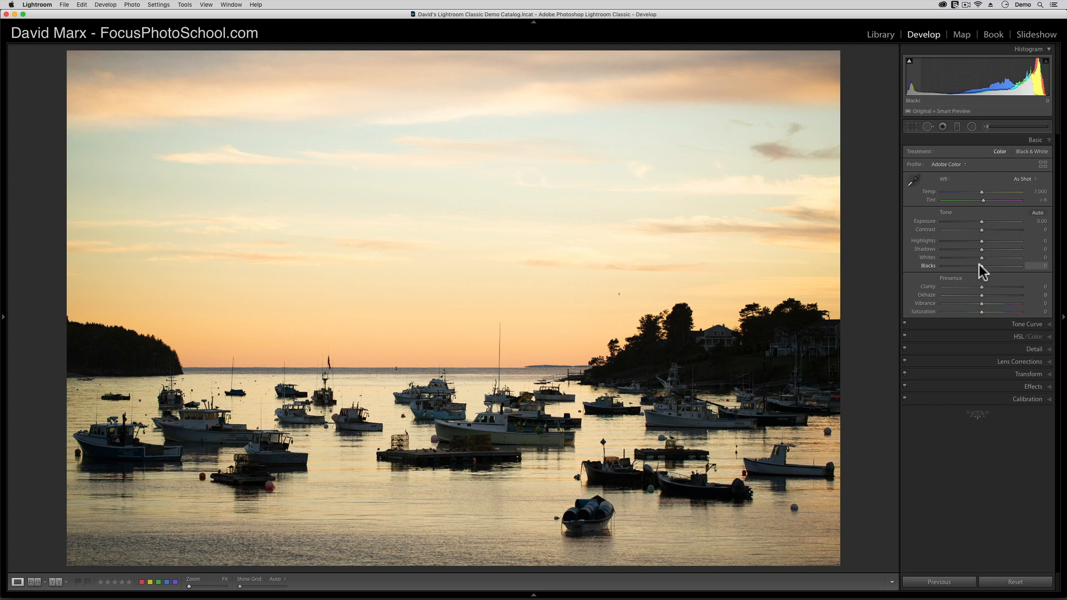
{"action": "mouse_move", "coordinate": [985, 261]}
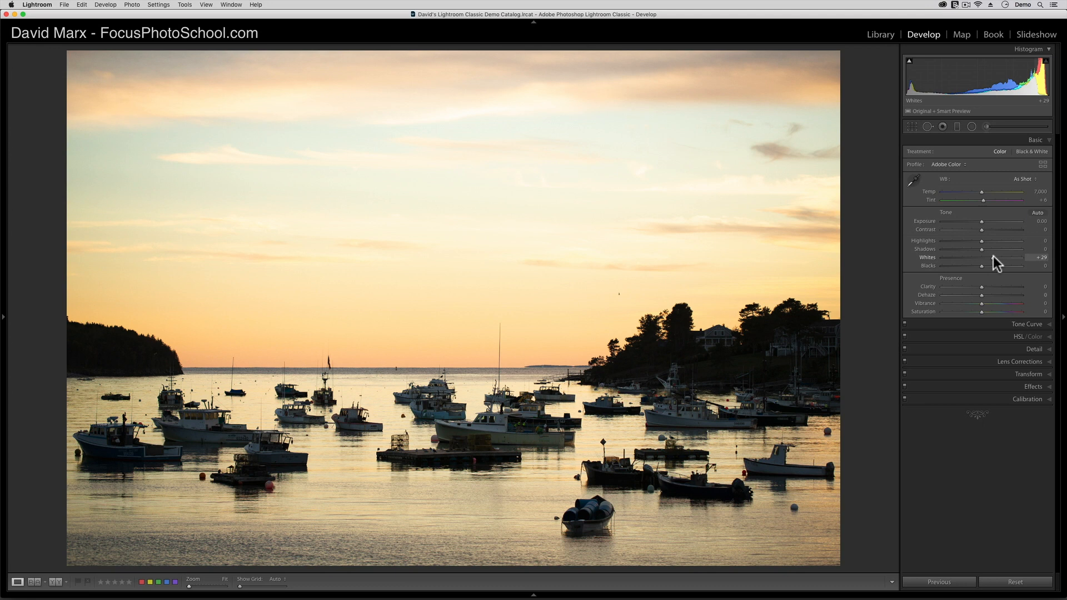
{"action": "mouse_move", "coordinate": [988, 253]}
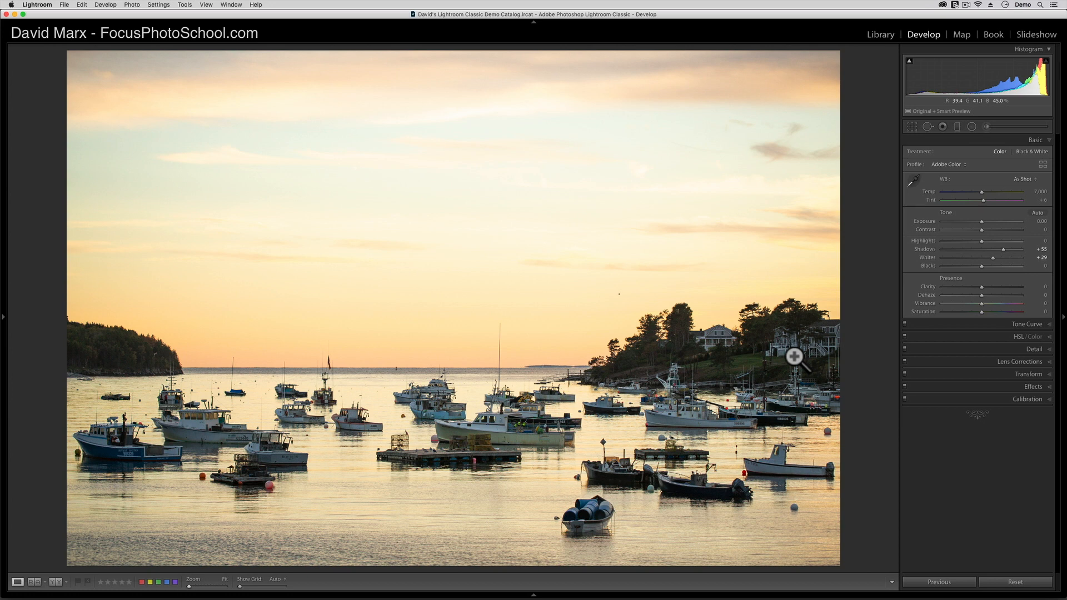
{"action": "mouse_move", "coordinate": [822, 354]}
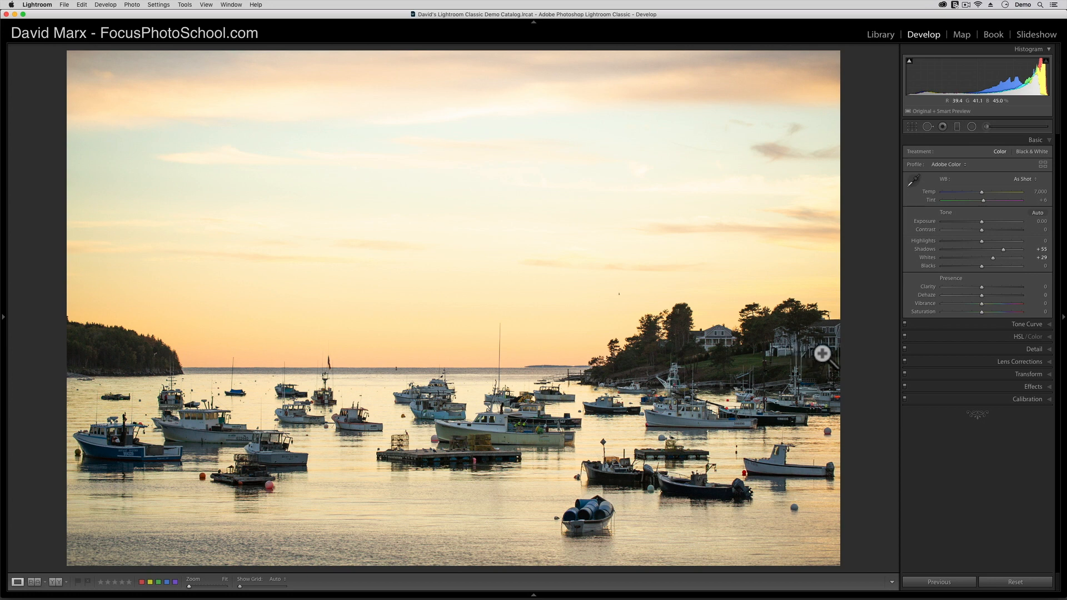
{"action": "mouse_move", "coordinate": [1055, 296]}
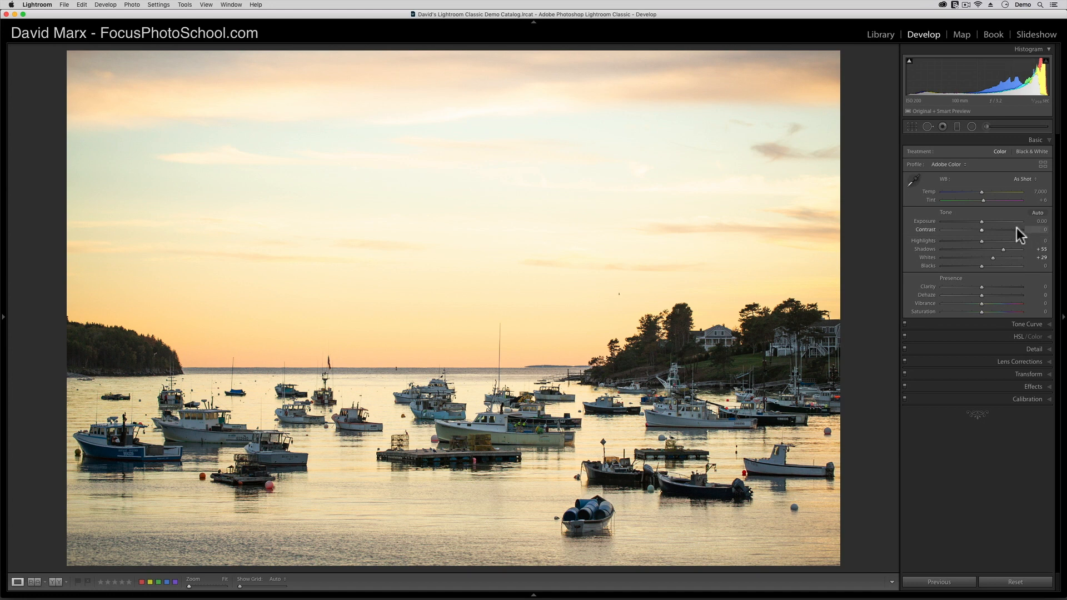
{"action": "mouse_move", "coordinate": [984, 245]}
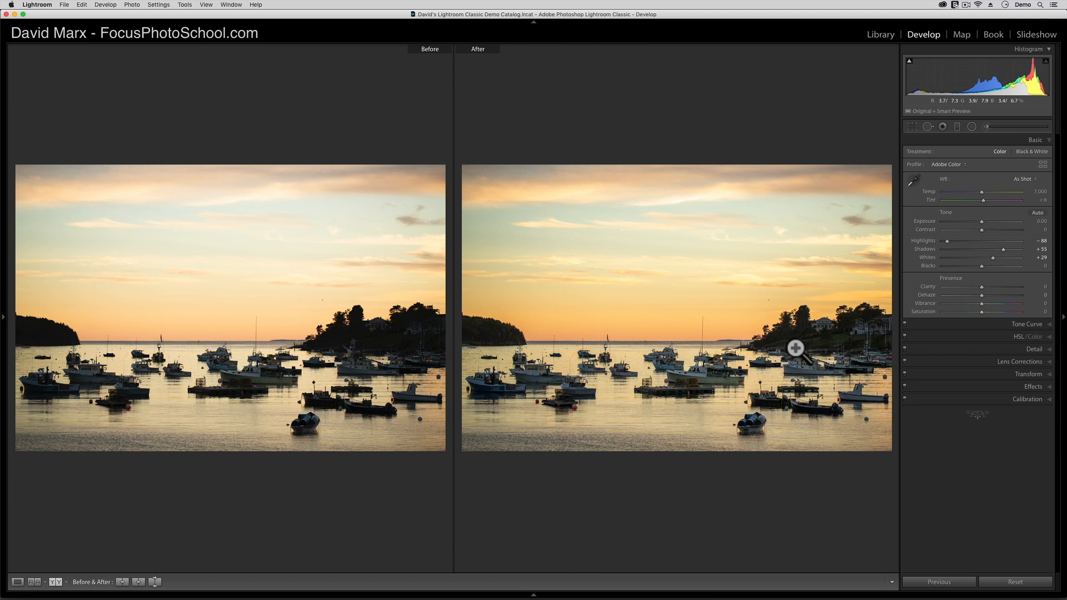
{"action": "mouse_move", "coordinate": [987, 225]}
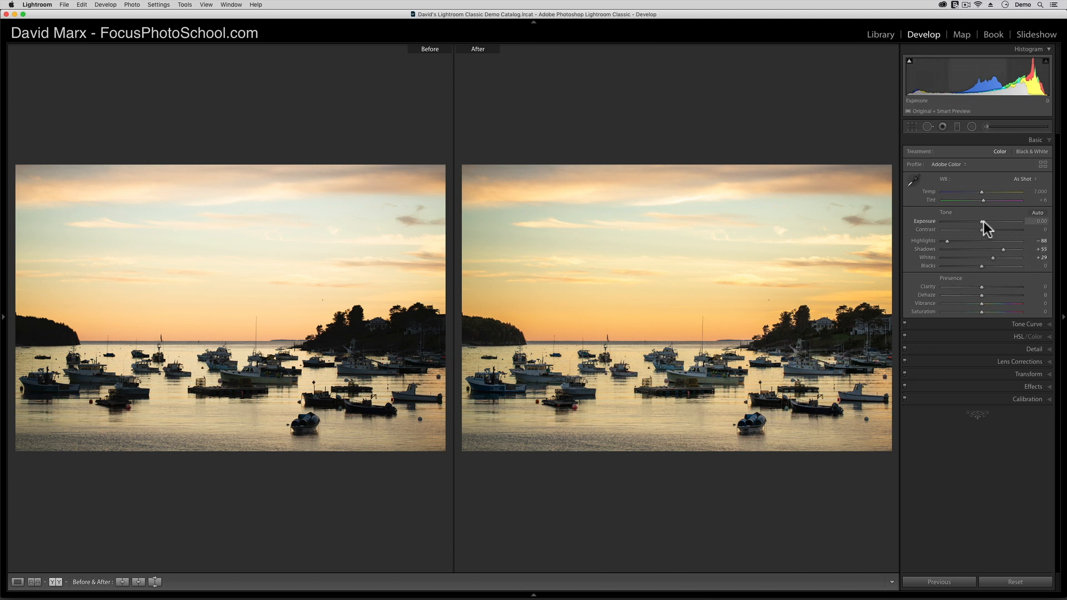
{"action": "mouse_move", "coordinate": [986, 230]}
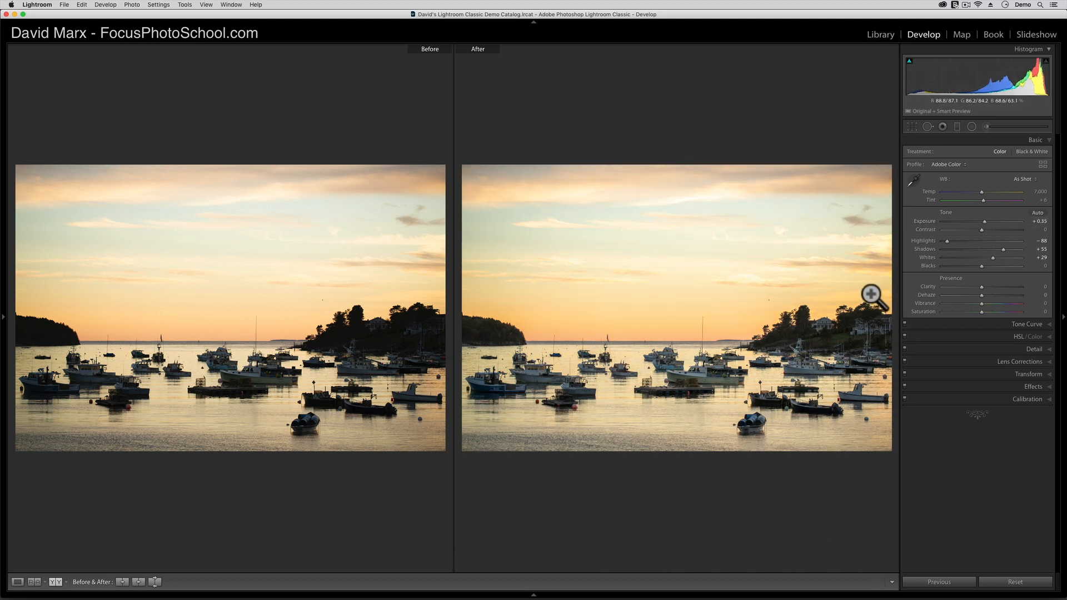
{"action": "mouse_move", "coordinate": [859, 318]}
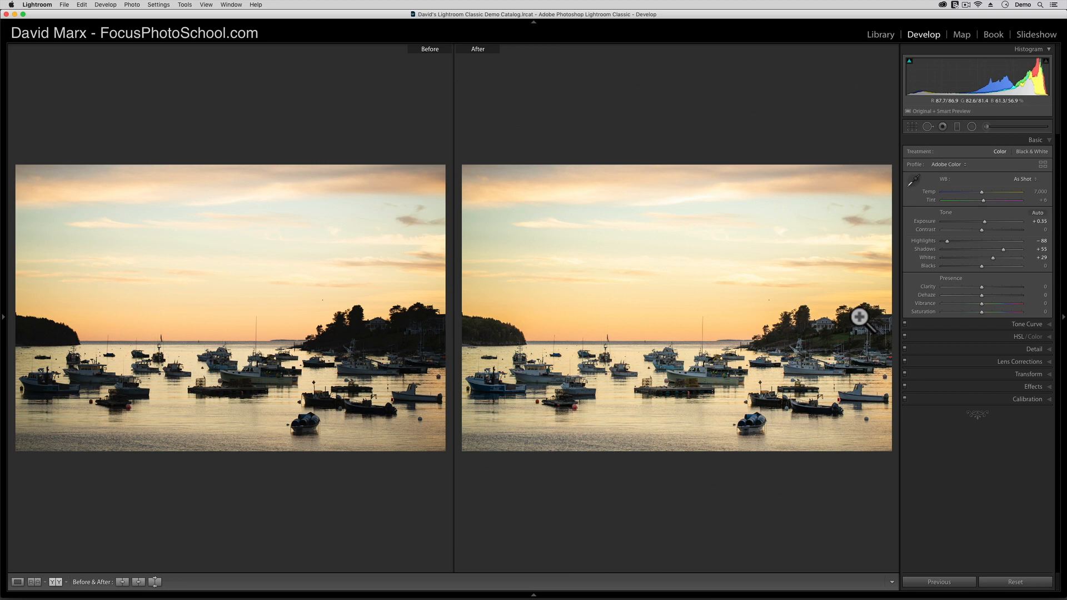
- Leave Before/After view to show the dusk Parthenon photo alone
{"action": "left_click", "coordinate": [18, 581]}
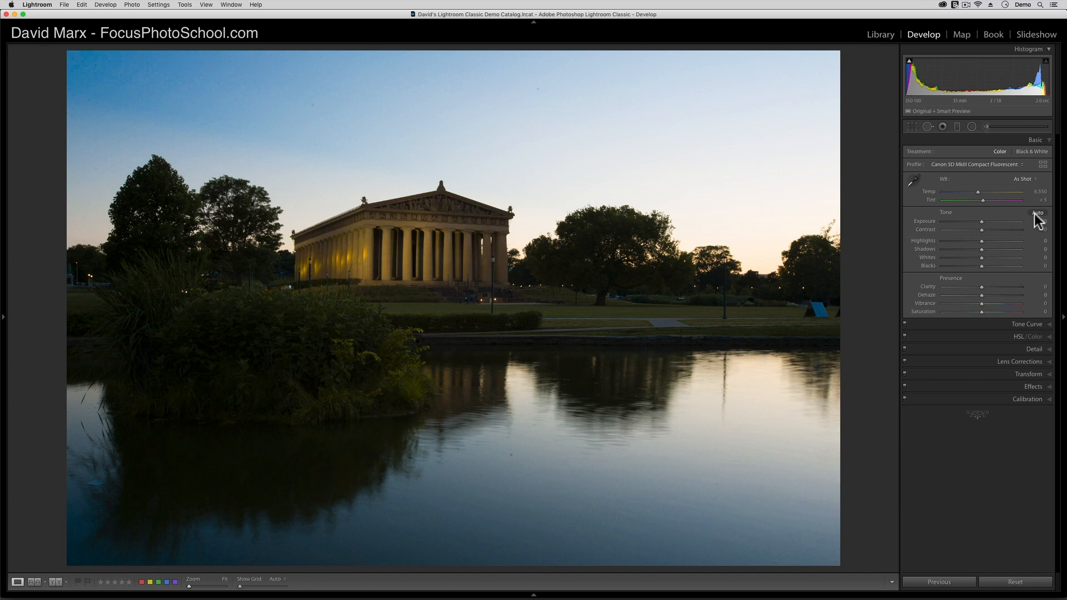
- Apply Auto tone to the Parthenon photo (Exposure +0.31, Highlights −82, Shadows +52)
{"action": "left_click", "coordinate": [1037, 212]}
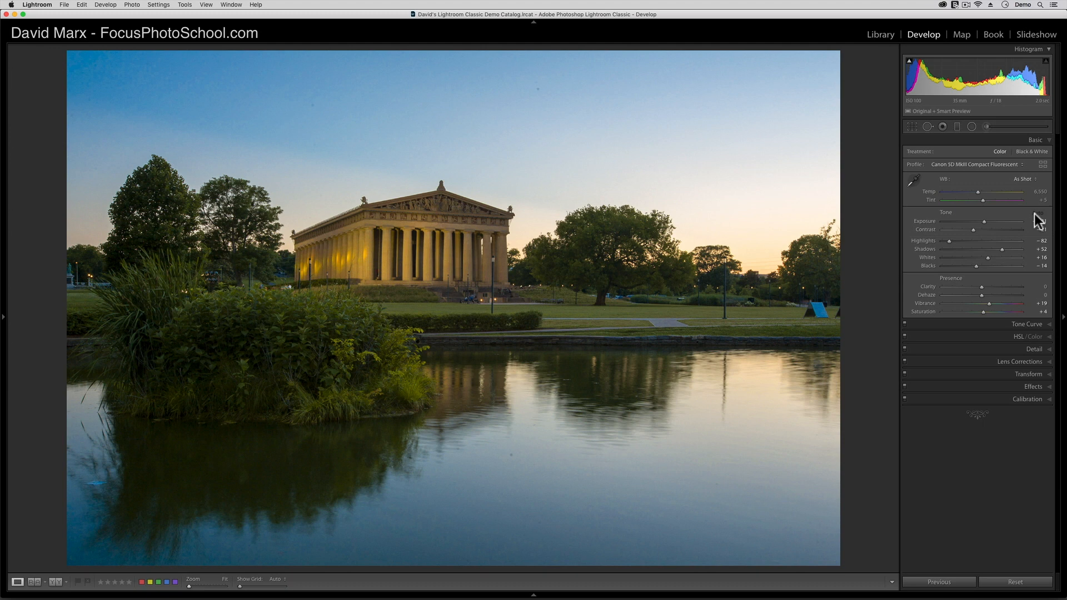
{"action": "mouse_move", "coordinate": [1042, 221]}
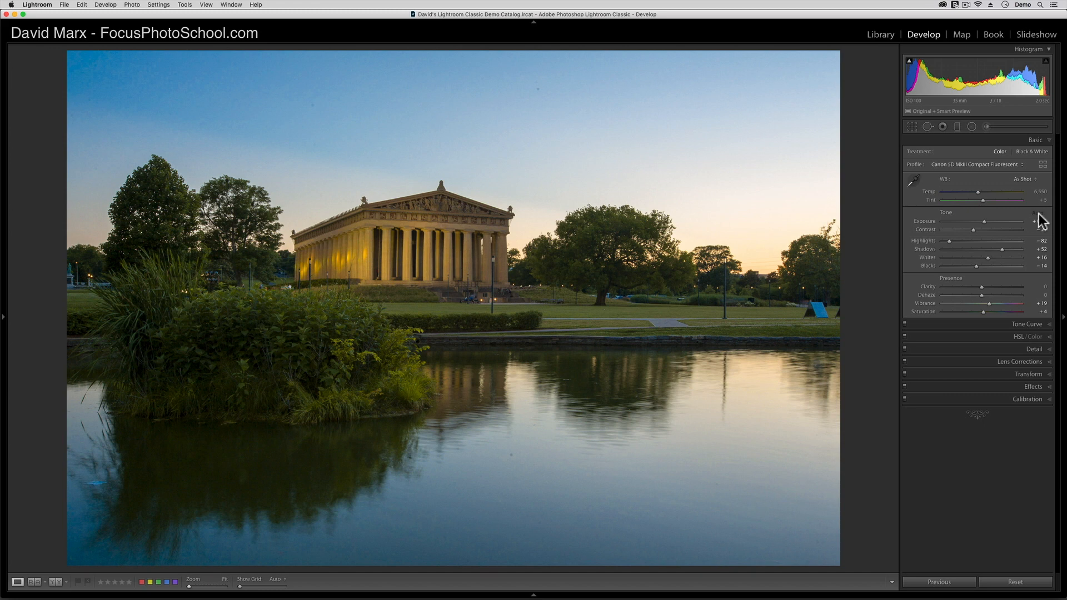
{"action": "left_click", "coordinate": [1038, 211]}
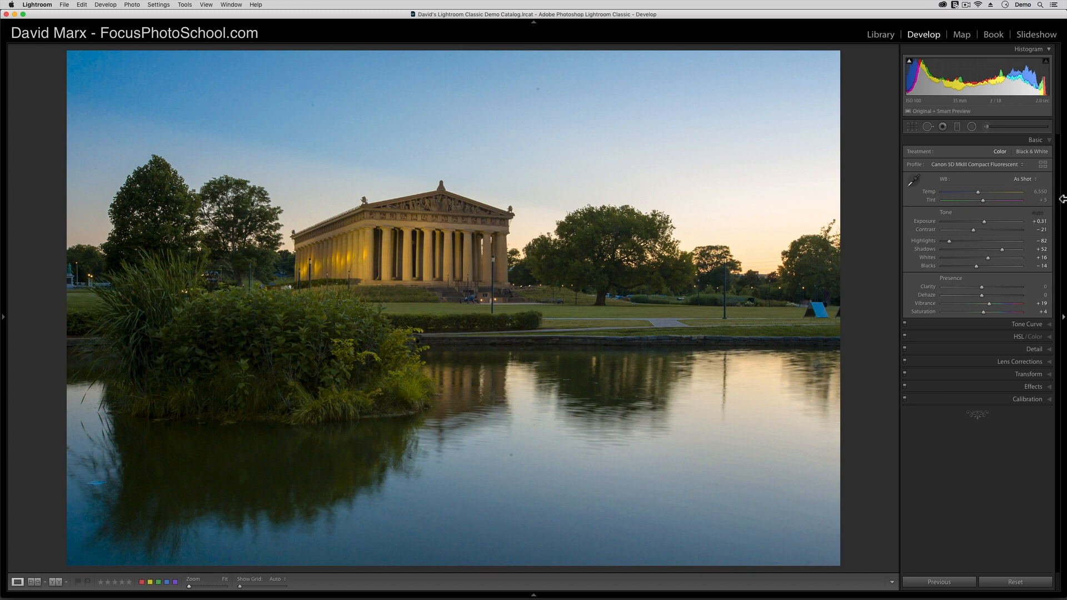